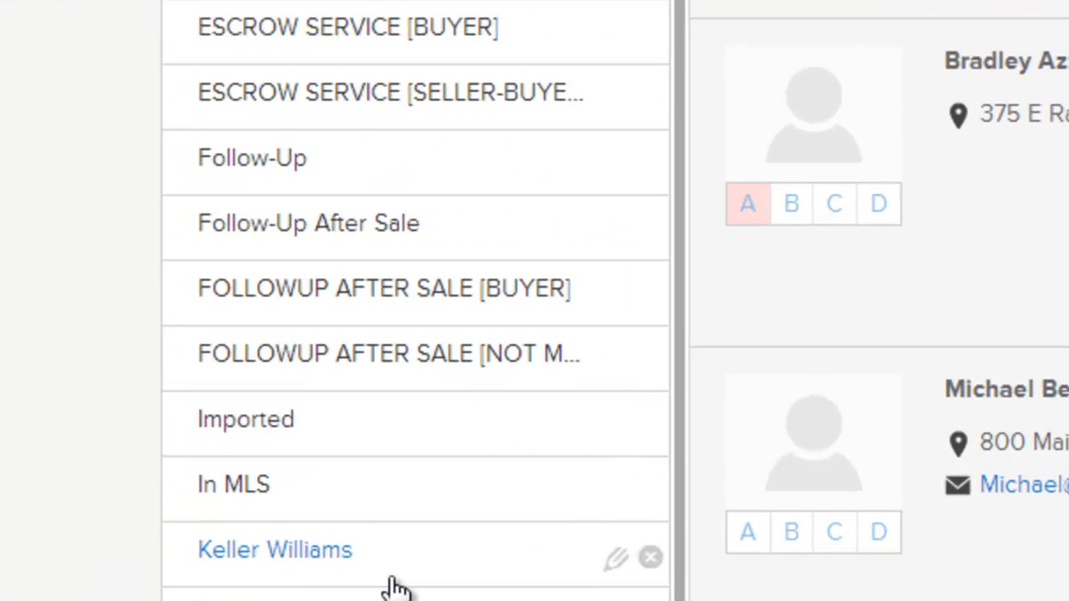
Step: Scroll the Tags list past Keller Williams down to the newsletter tag
scroll("down", 3)
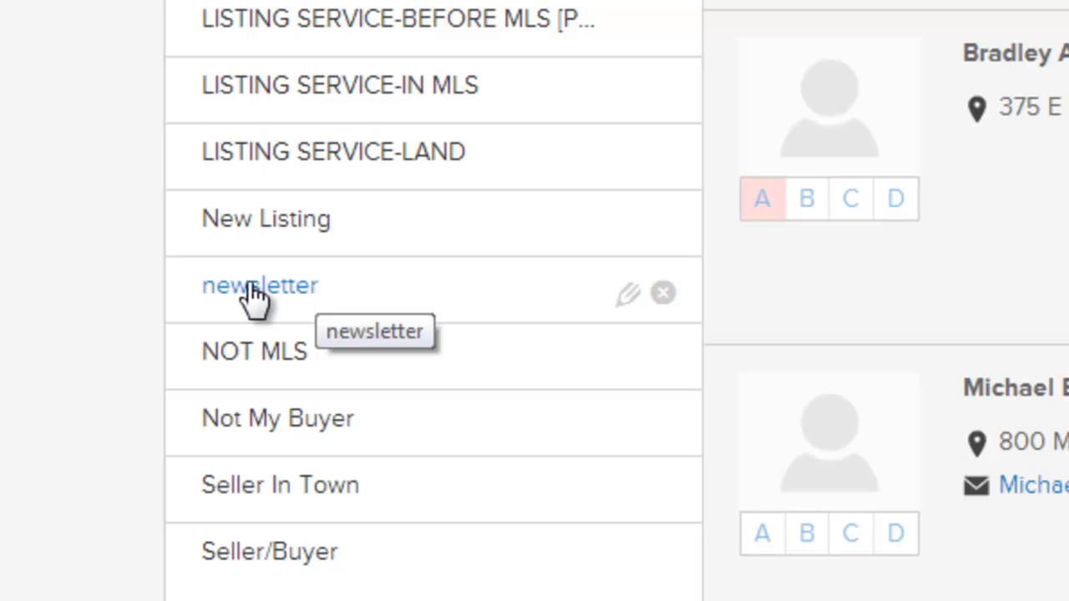
mouse_move(284, 309)
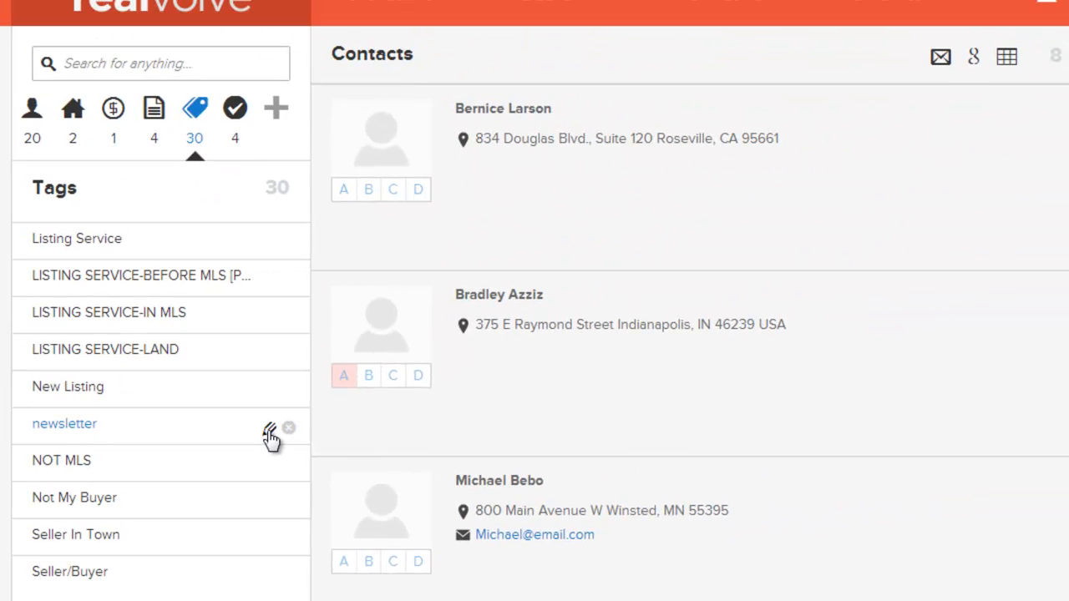
Step: Rename the lowercase 'newsletter' tag to capitalised 'Newsletter' and save
left_click(268, 427)
type("Newsletter")
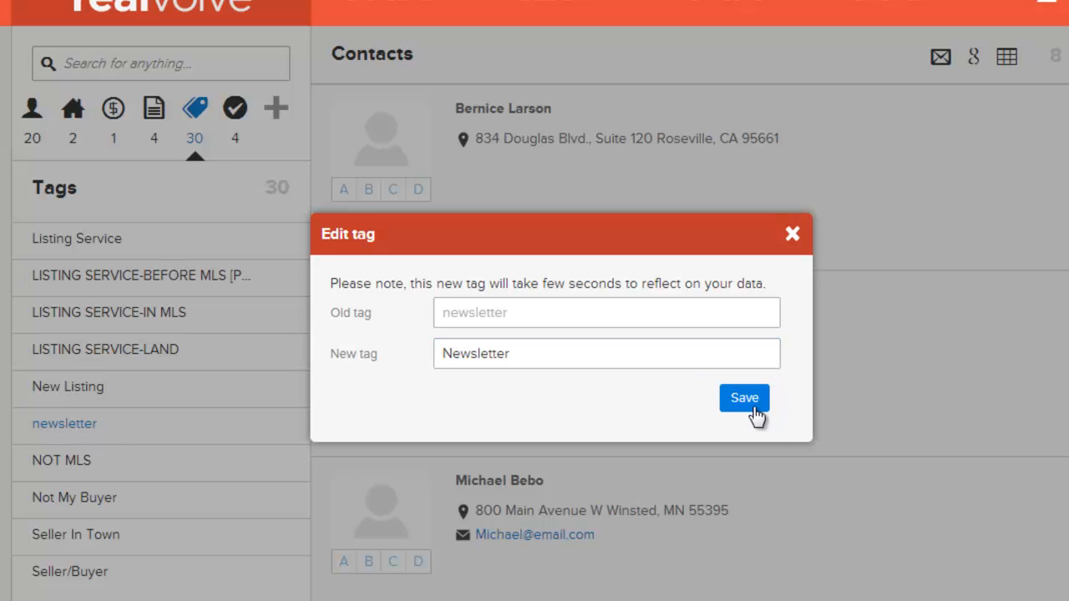
left_click(744, 398)
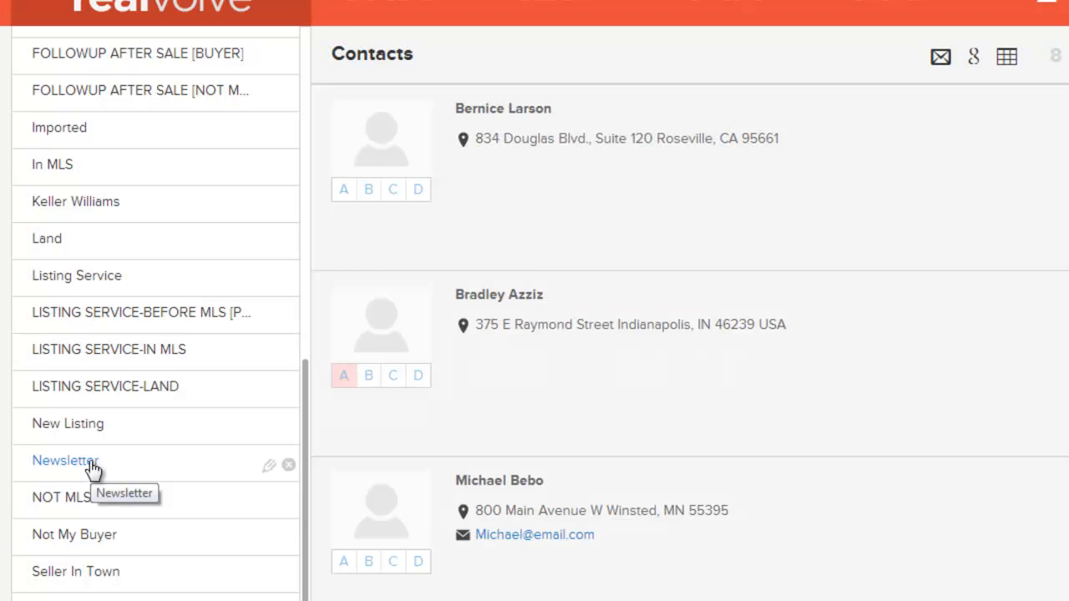
mouse_move(54, 474)
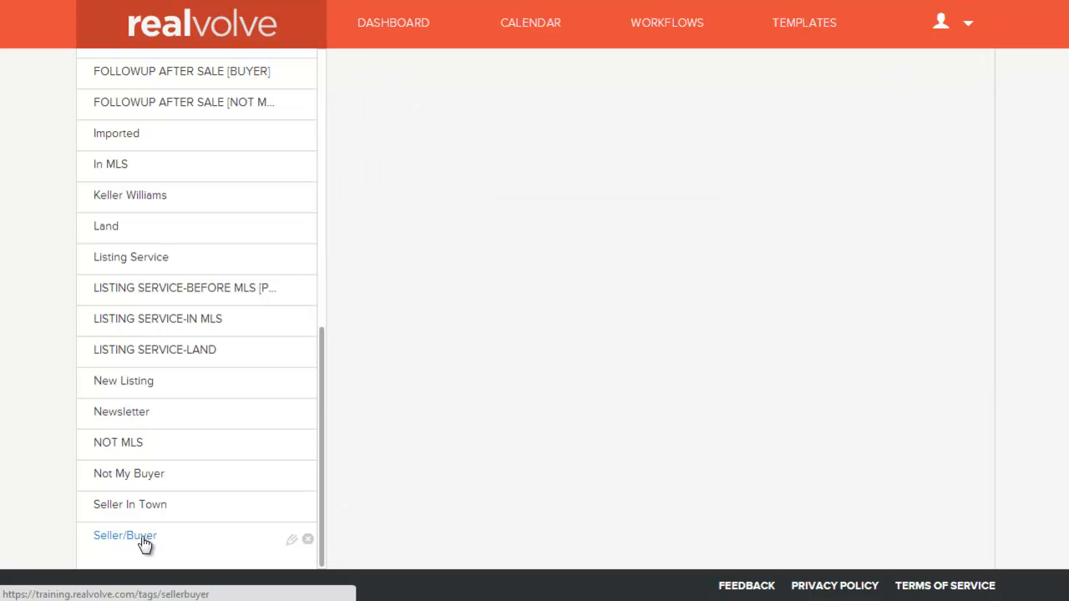
mouse_move(307, 538)
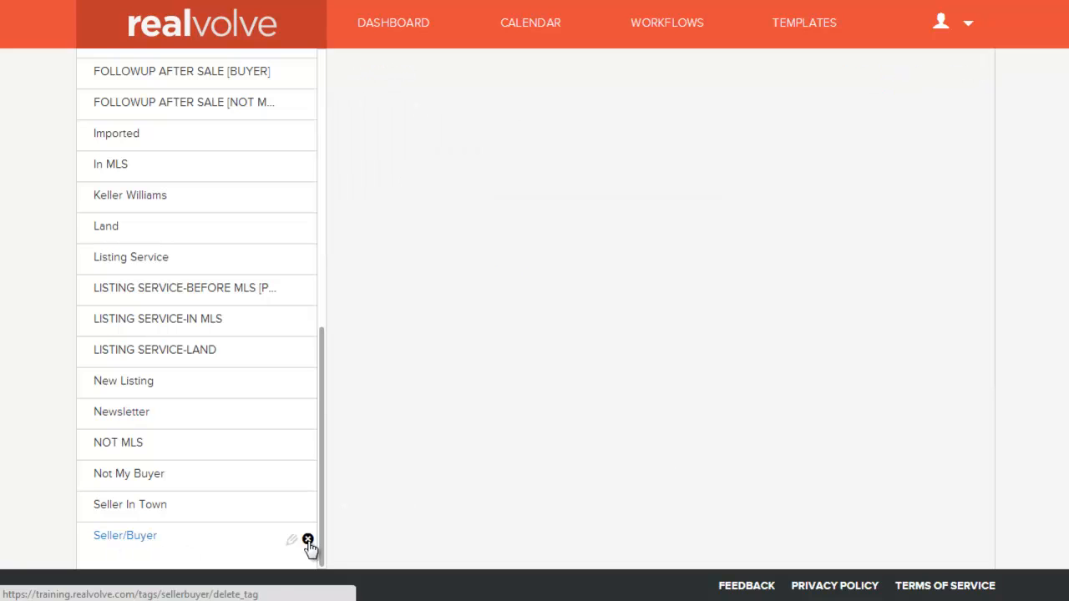
Step: Start deleting the Seller/Buyer tag, bringing up its delete confirmation
left_click(308, 540)
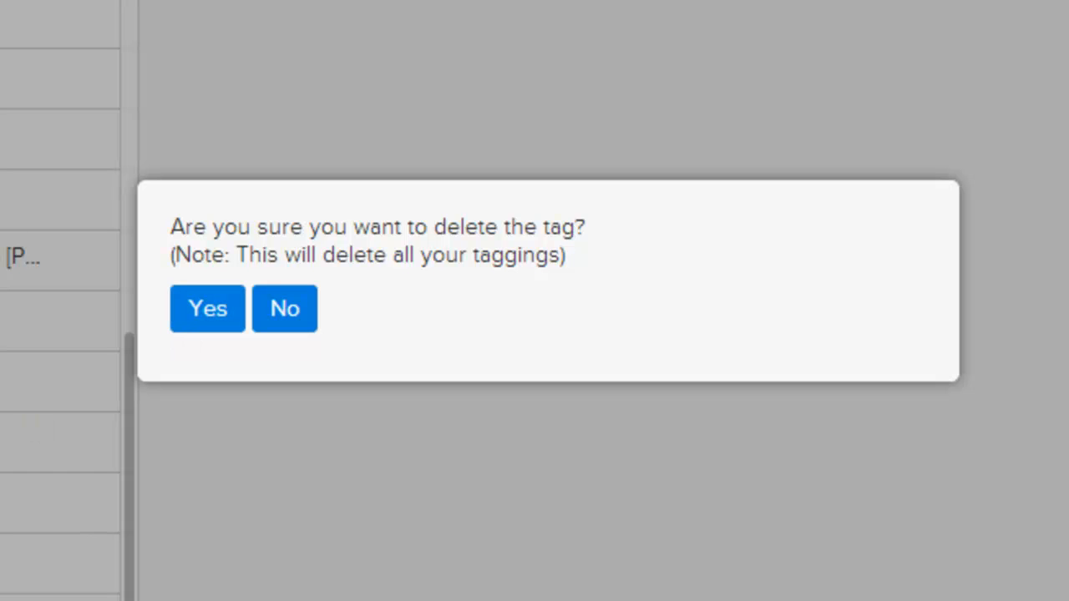
mouse_move(360, 346)
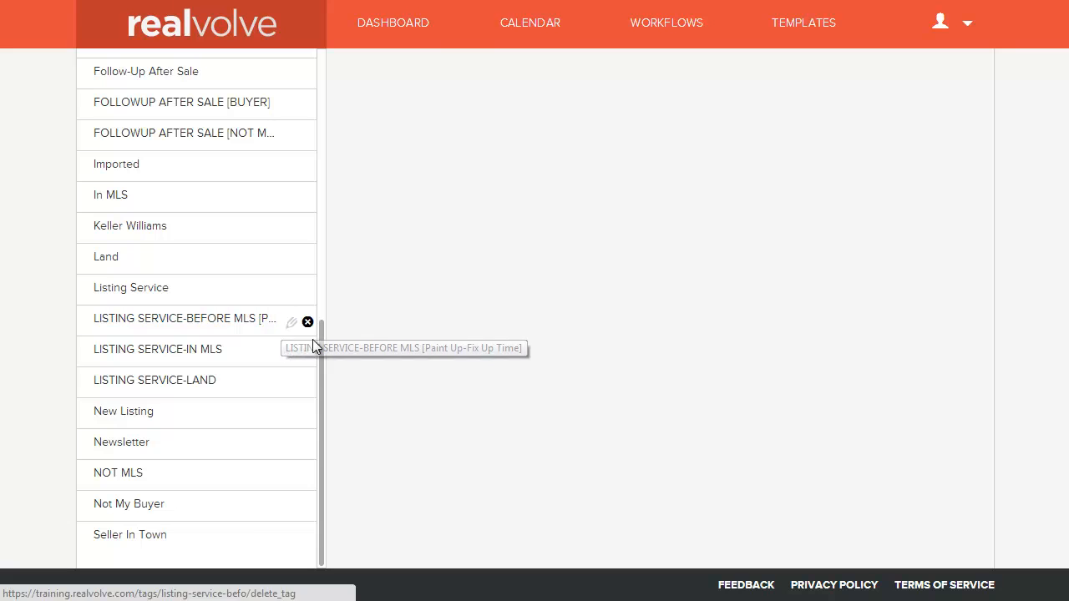
mouse_move(324, 391)
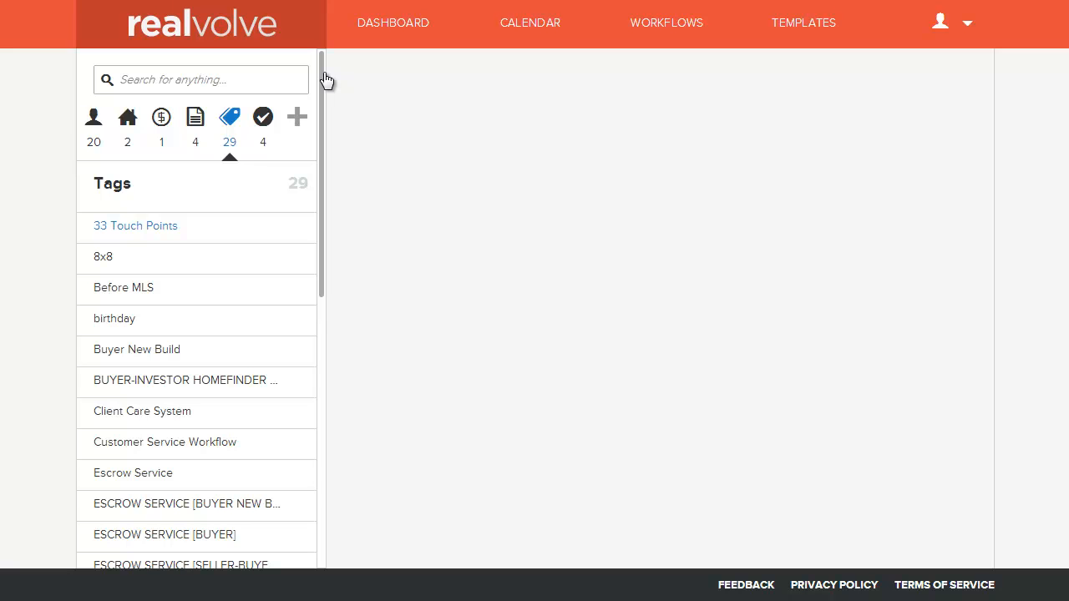
mouse_move(303, 77)
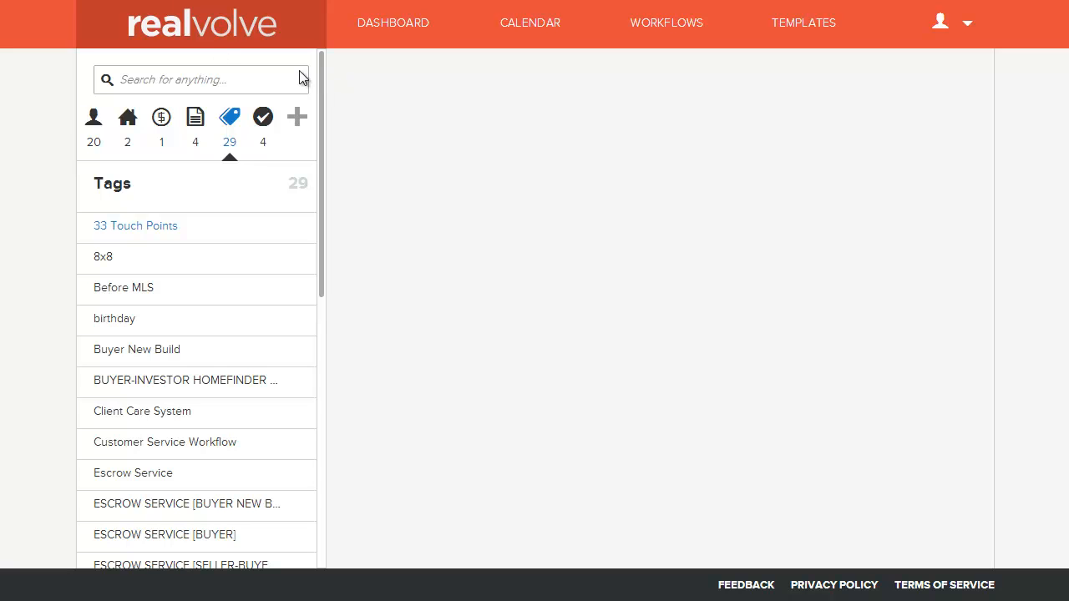